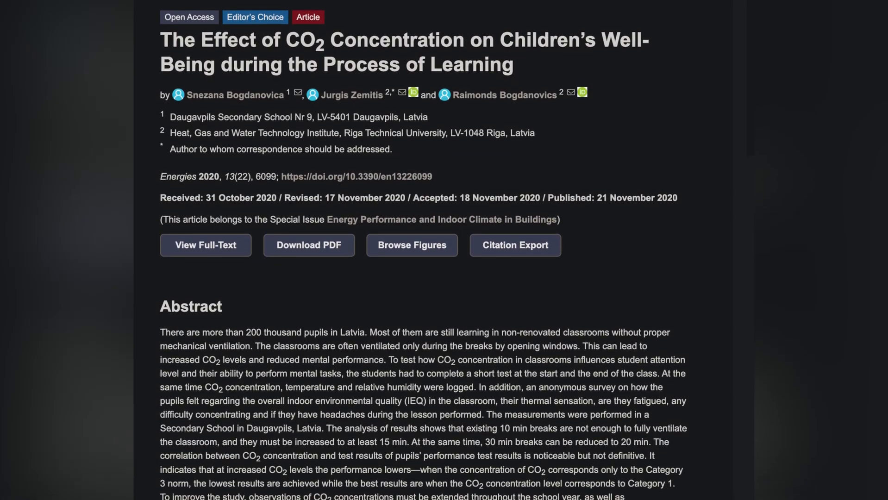
Step: Start InfluxDB by running sudo docker compose in ~/localinflux
scroll(up, 3)
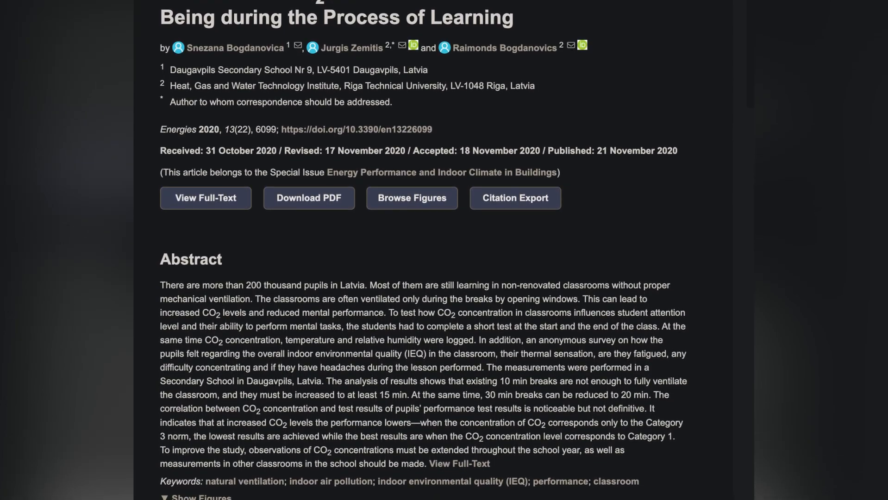
scroll(up, 3)
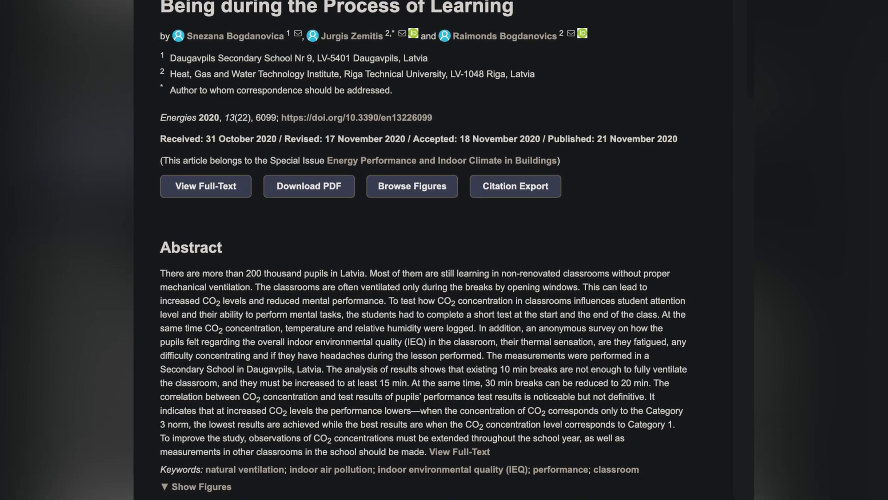
scroll(up, 3)
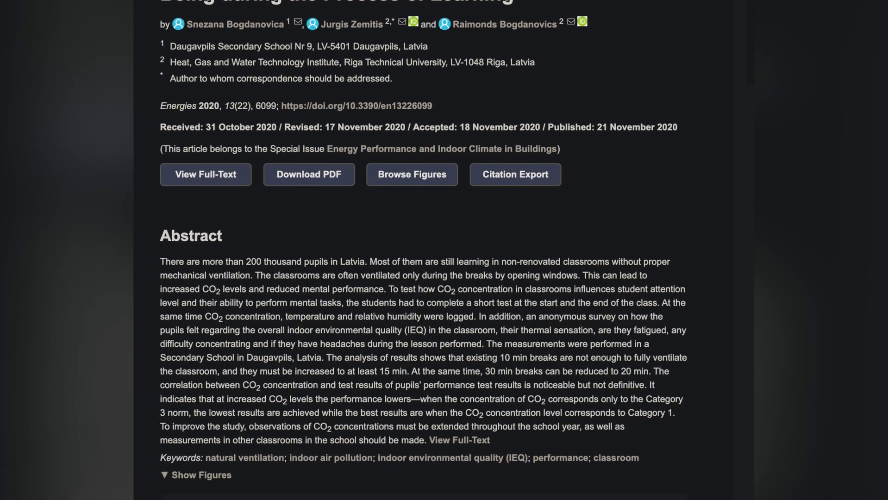
scroll(up, 3)
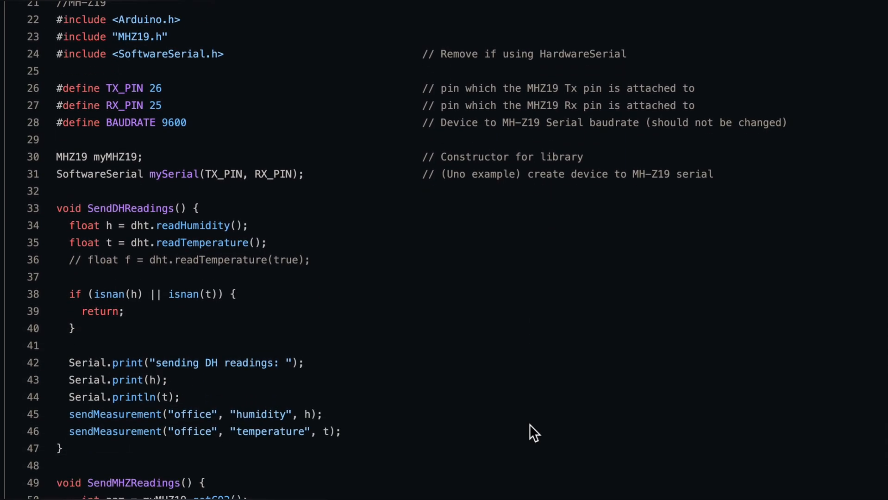
scroll(down, 3)
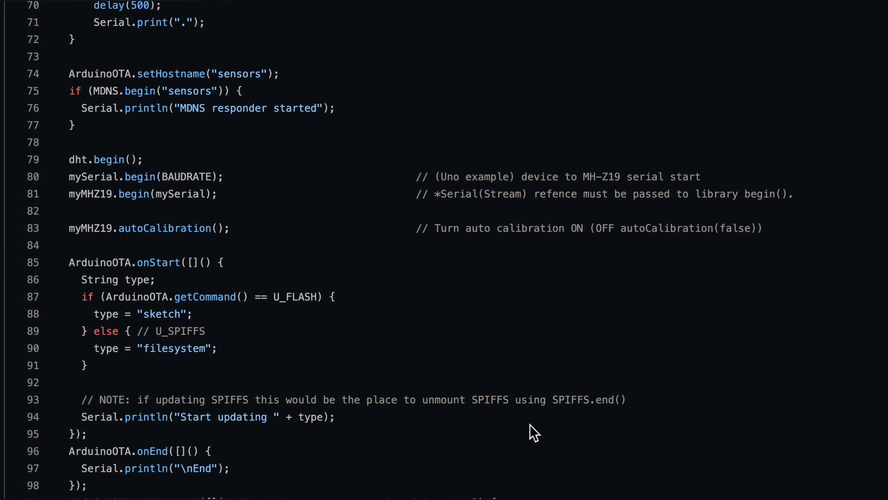
scroll(down, 3)
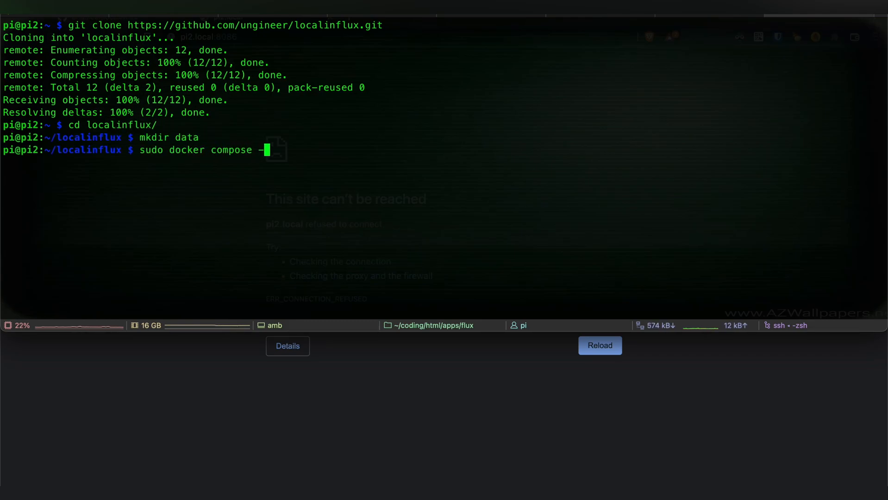
key(Return)
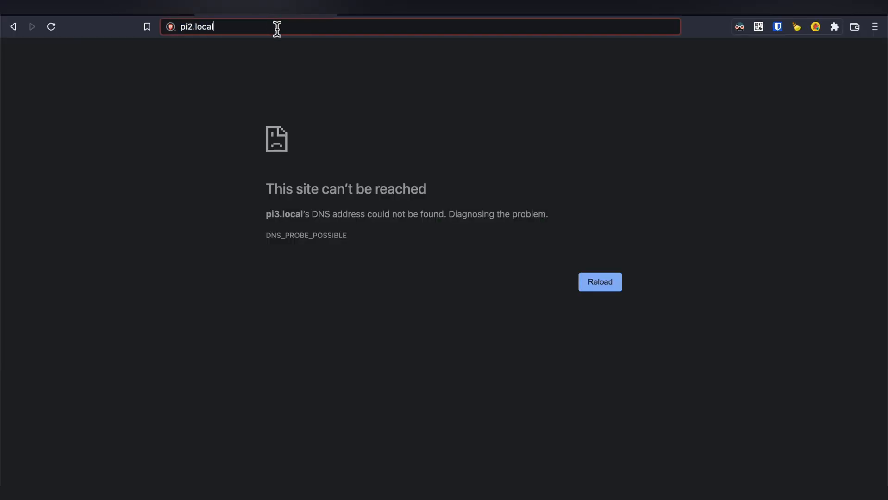
text(:8086/signin)
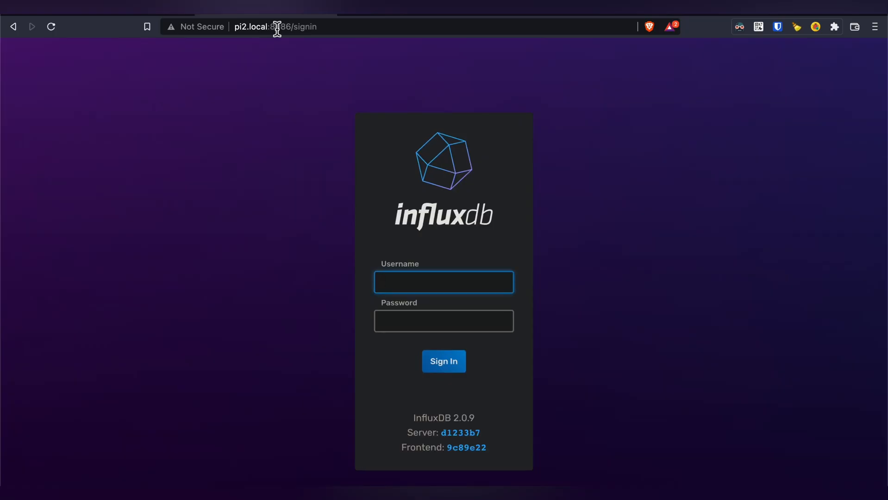
mouse_move(348, 141)
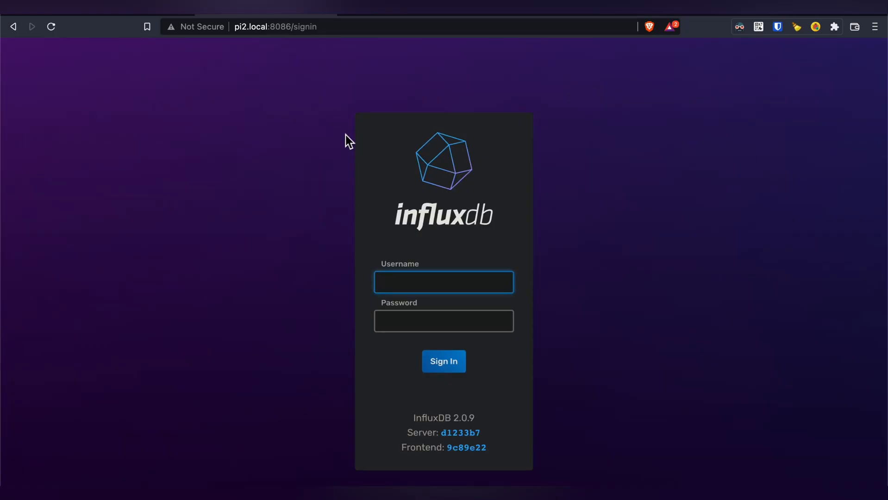
text(admin)
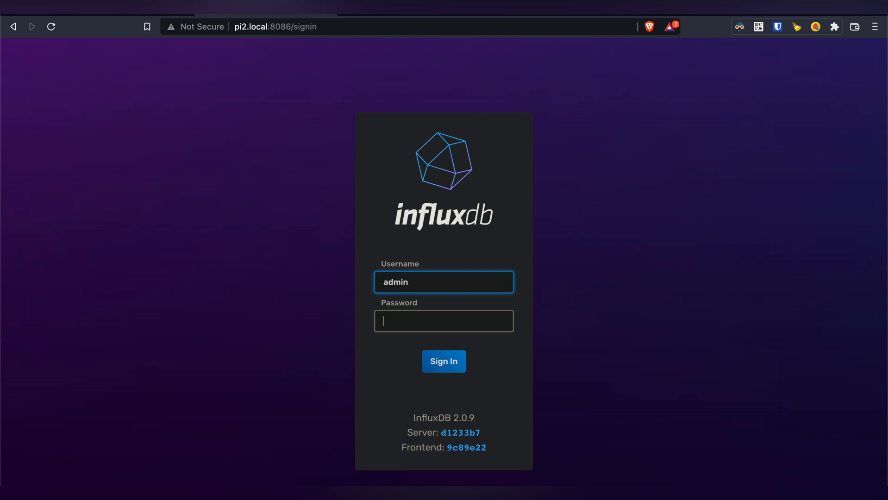
text(password)
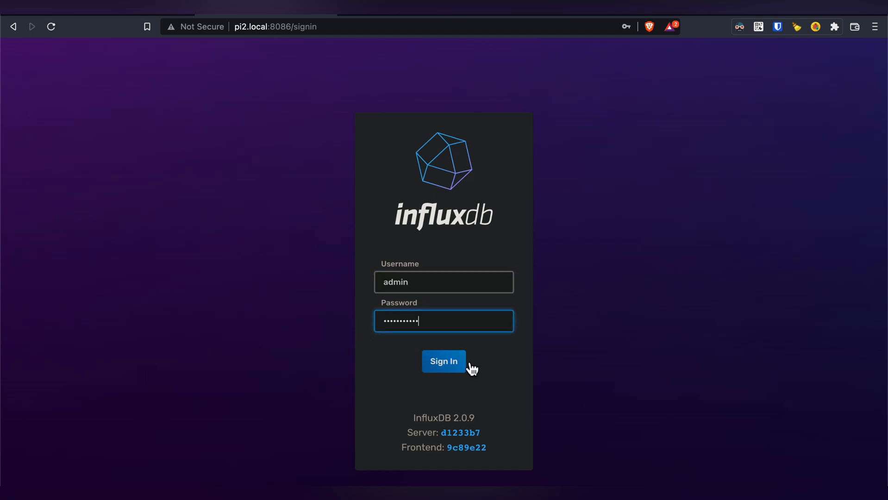
click(444, 361)
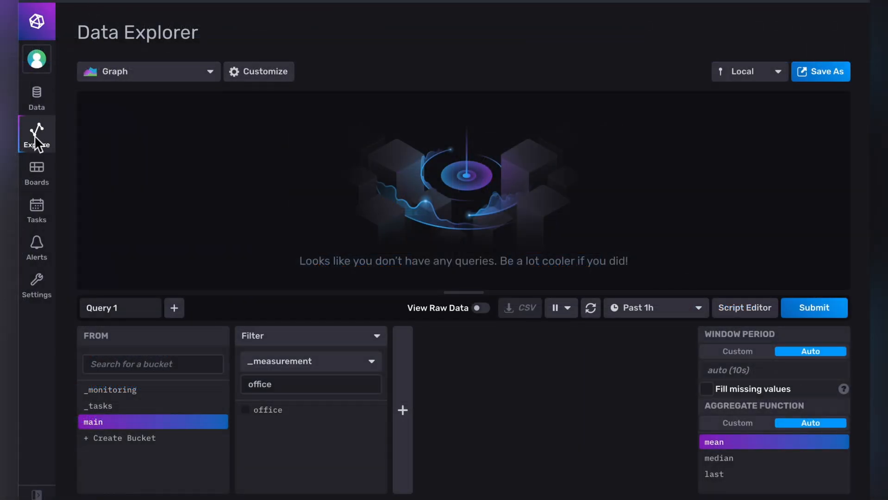
mouse_move(112, 431)
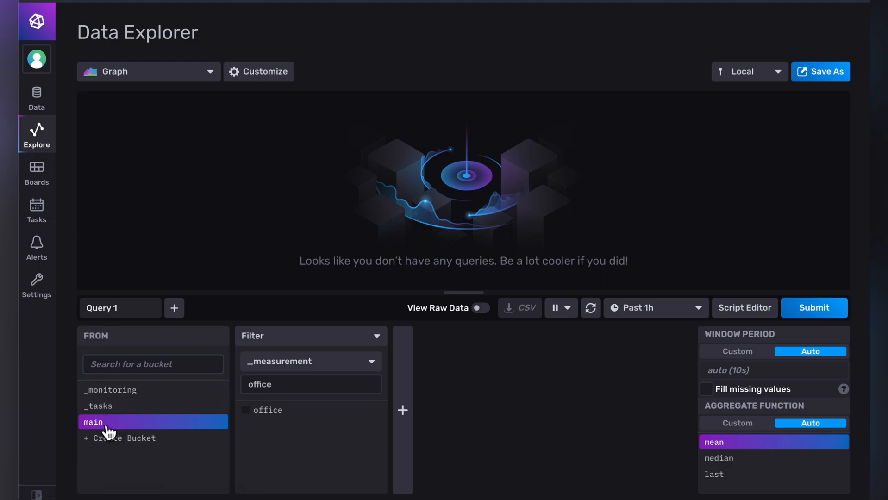
Step: Graph the co2 field of the office measurement from bucket main, then start Save As
click(267, 409)
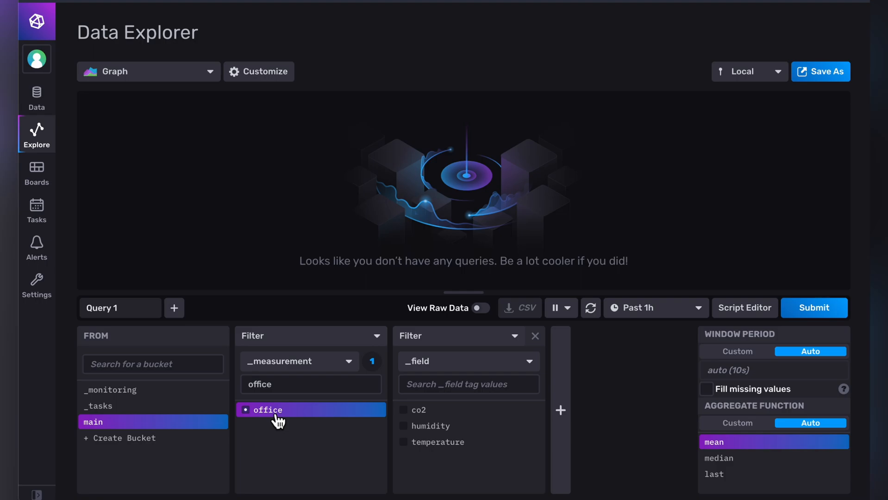
mouse_move(436, 418)
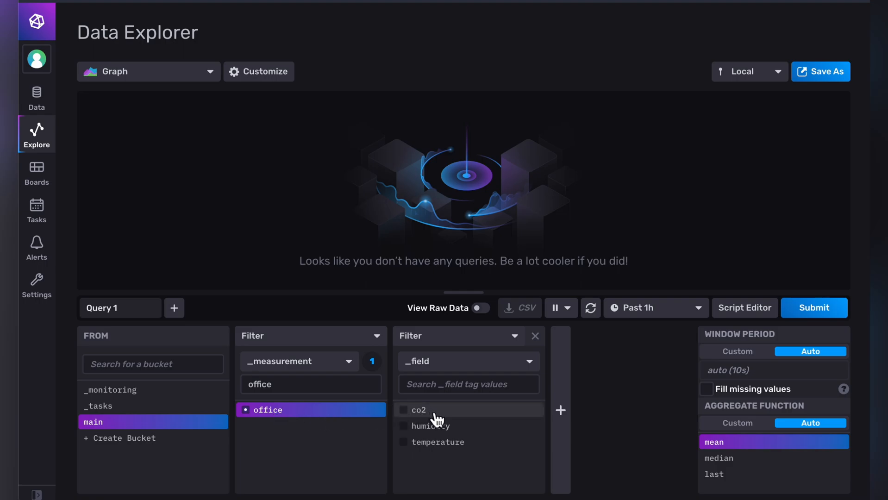
mouse_move(462, 419)
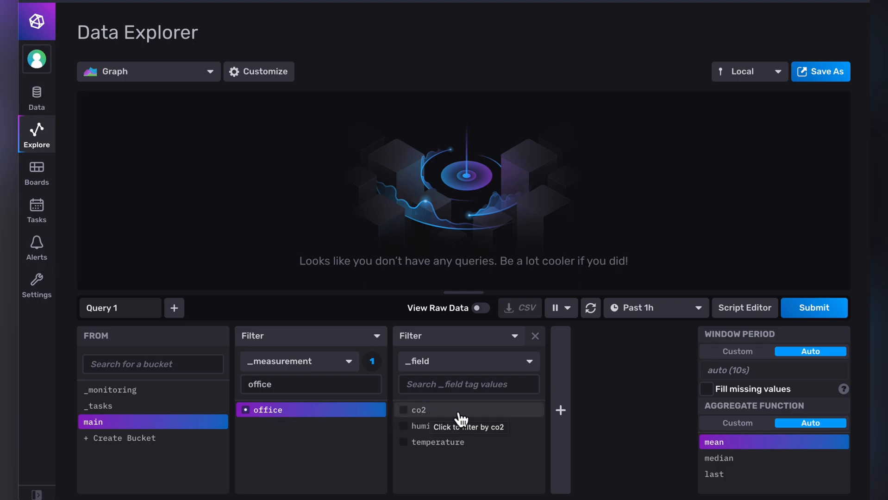
mouse_move(442, 421)
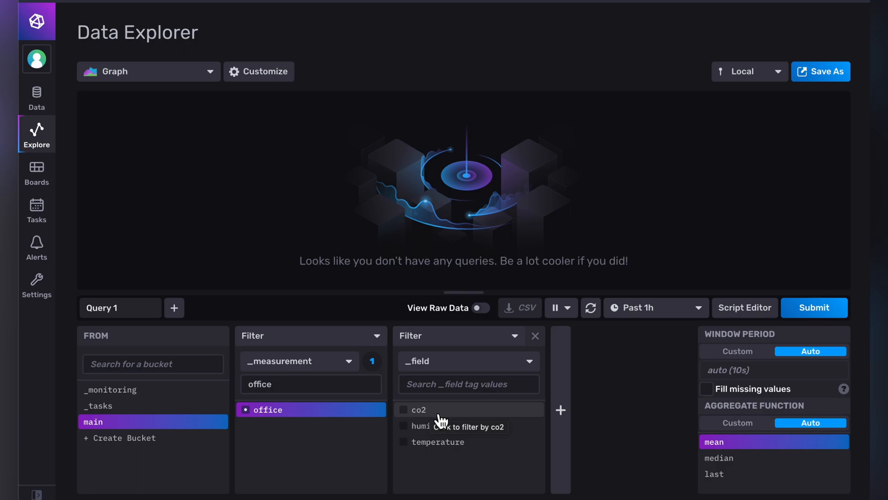
click(418, 409)
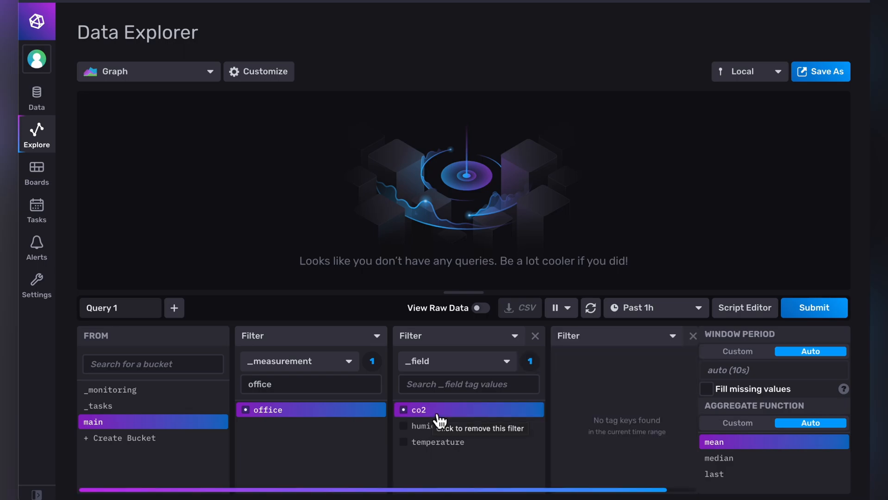
mouse_move(813, 307)
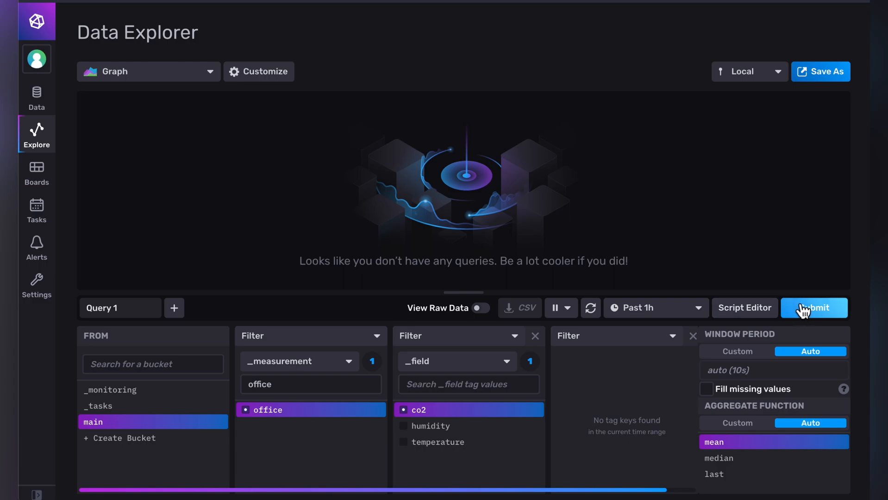
mouse_move(814, 312)
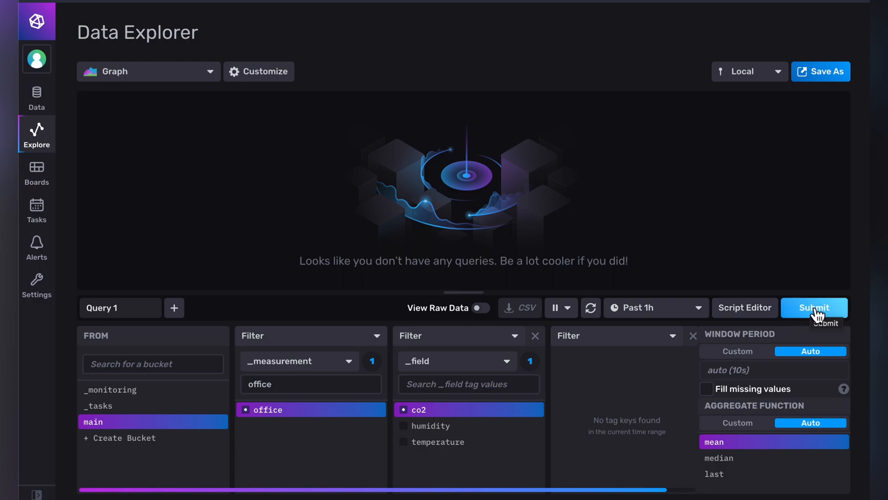
click(813, 307)
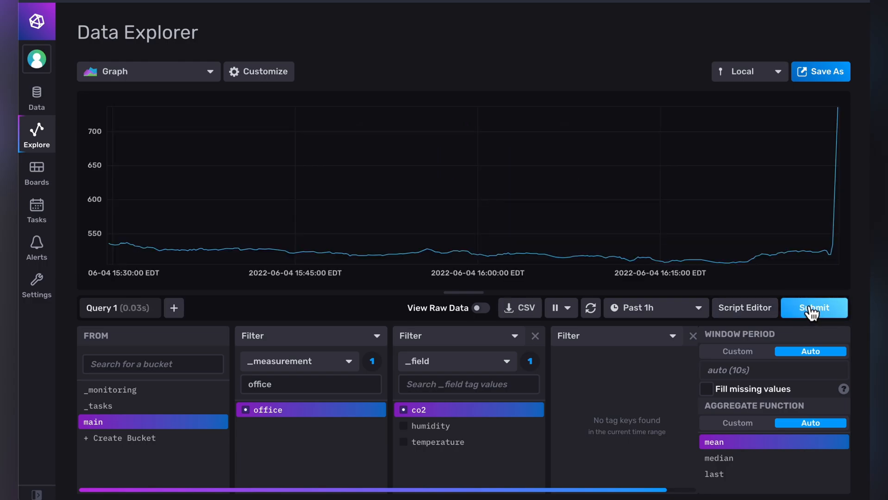
mouse_move(792, 295)
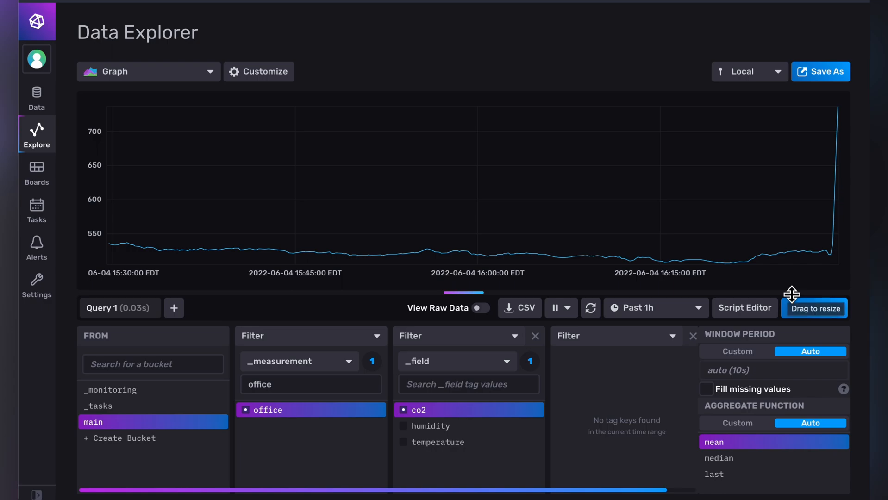
mouse_move(812, 214)
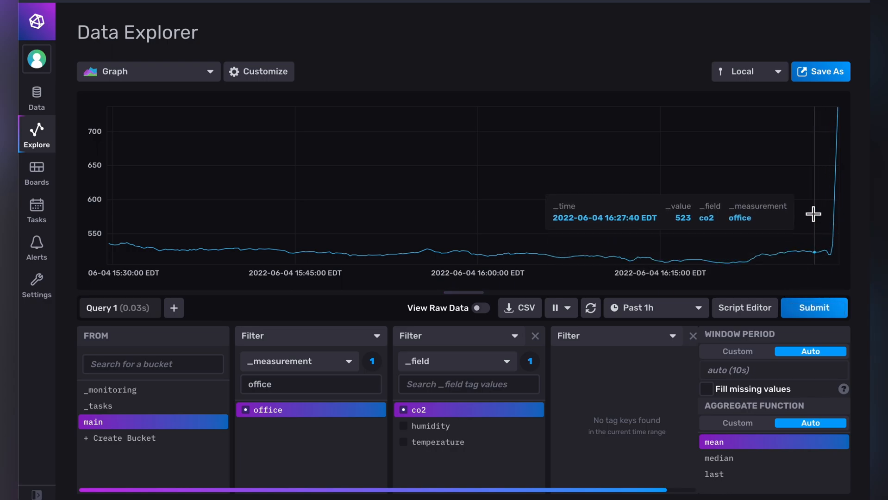
mouse_move(825, 71)
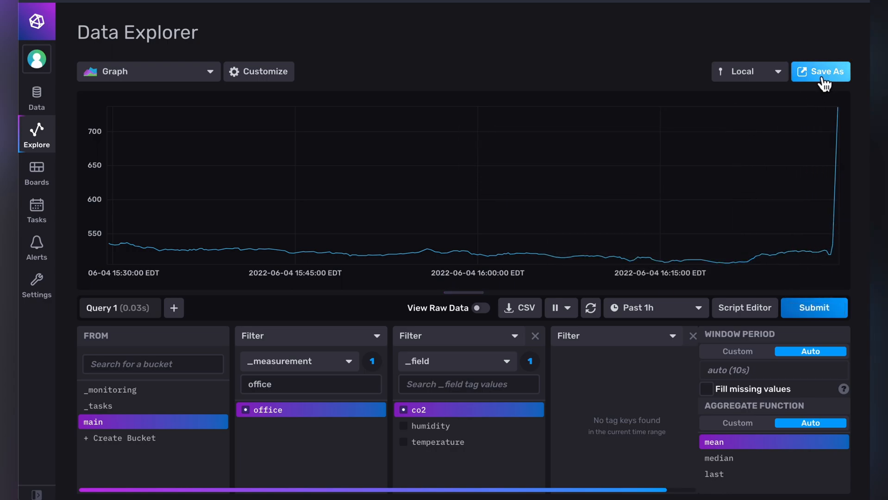
mouse_move(218, 85)
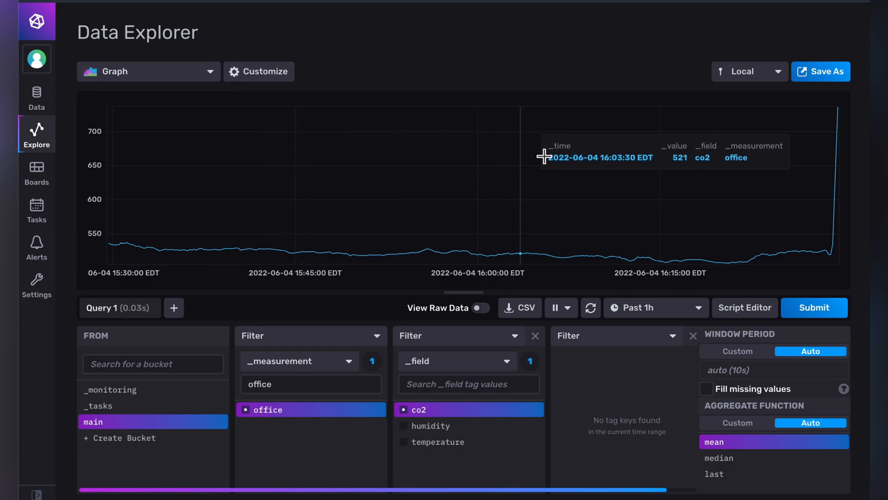
click(820, 71)
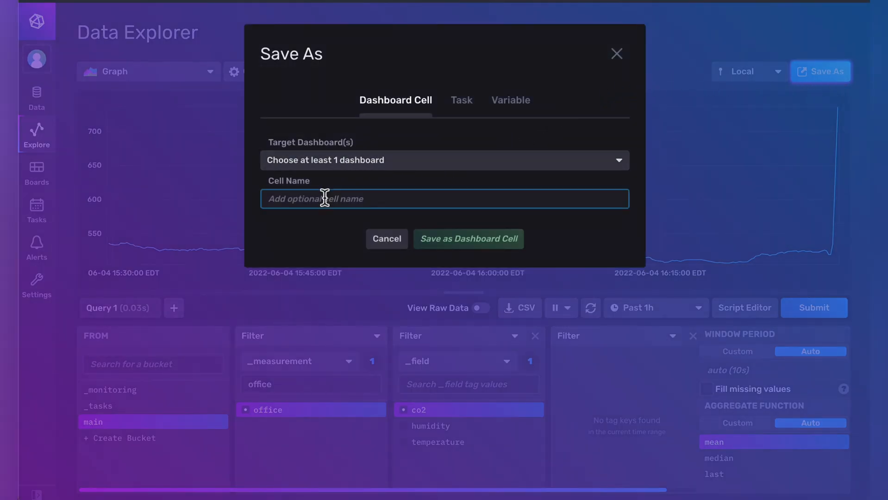
Step: Target the Office dashboard and a new dashboard for the cell
click(444, 160)
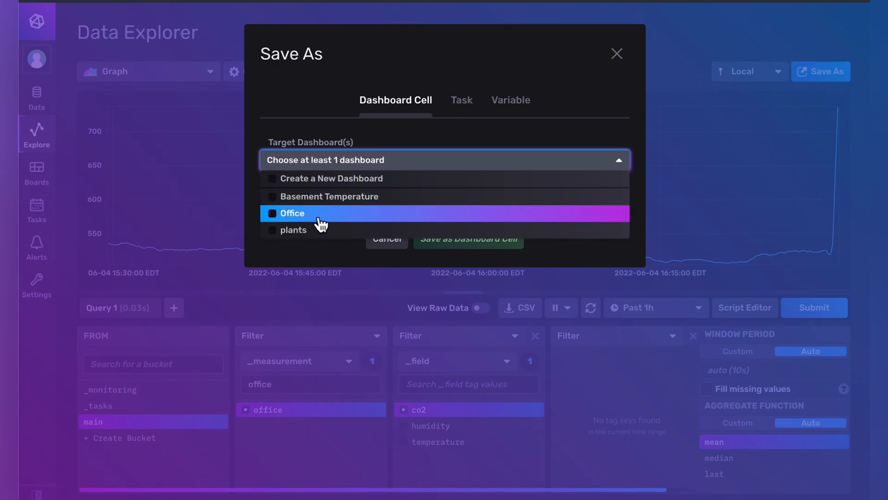
click(292, 214)
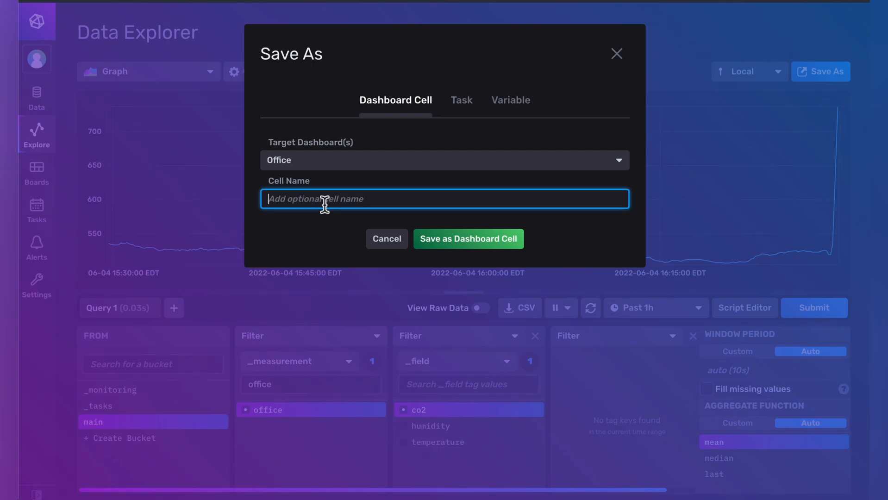
click(444, 160)
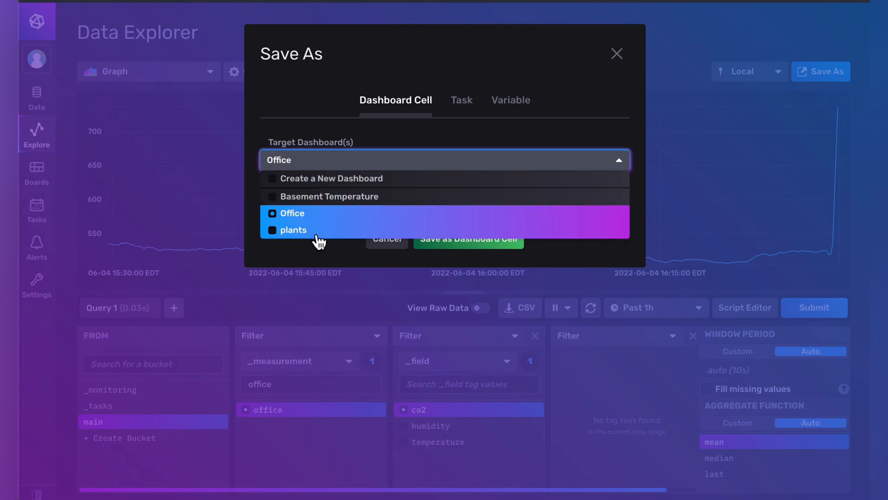
click(332, 178)
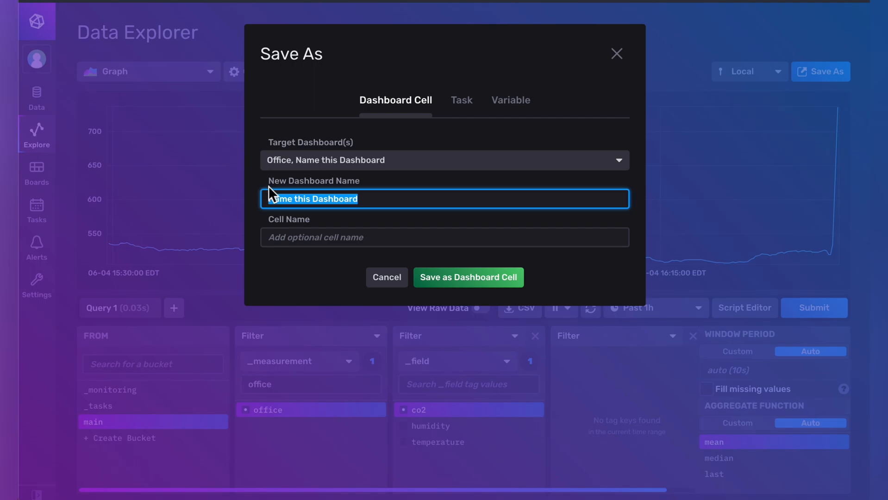
Step: Name the new dashboard 'Sensors' and the cell 'CO2', then save it
text(M)
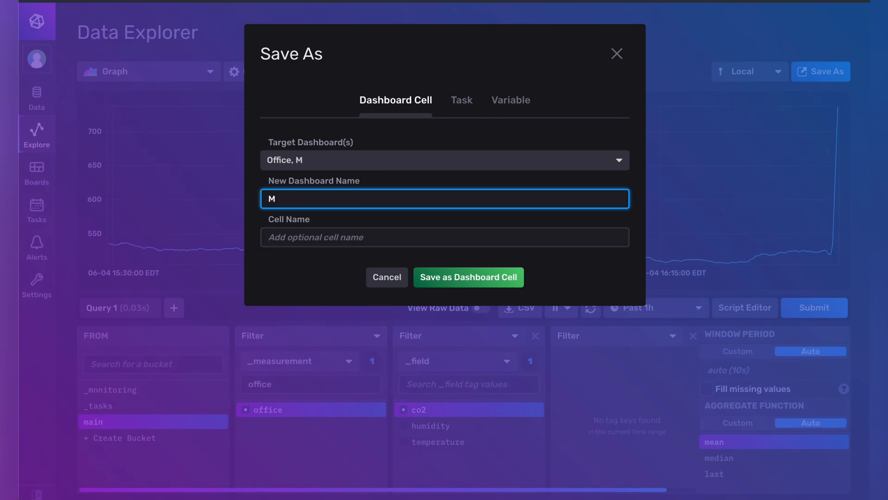
text(y D)
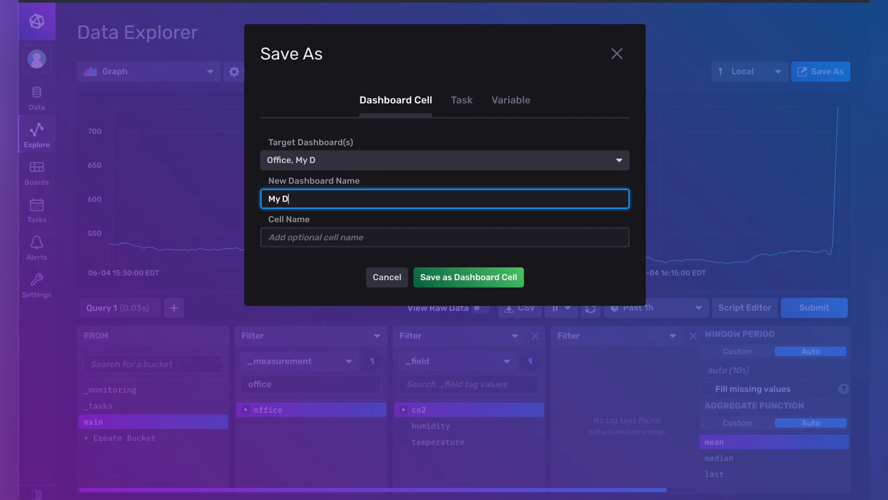
key(Backspace)
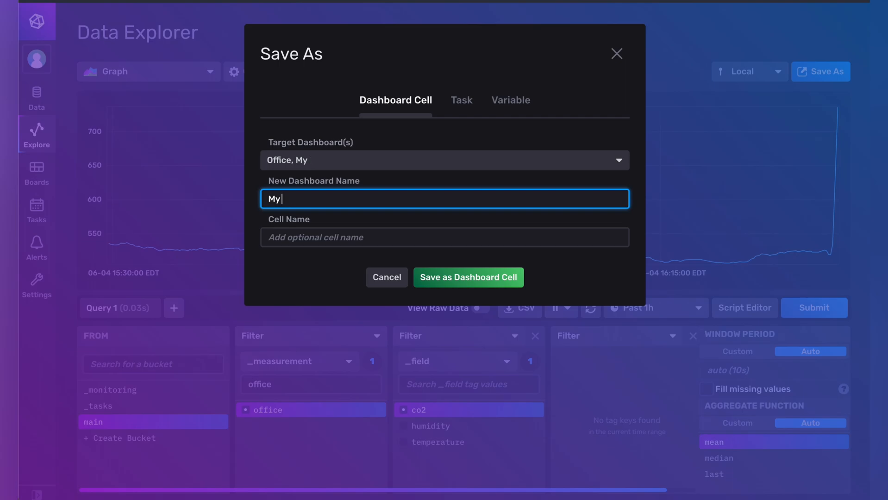
text(D)
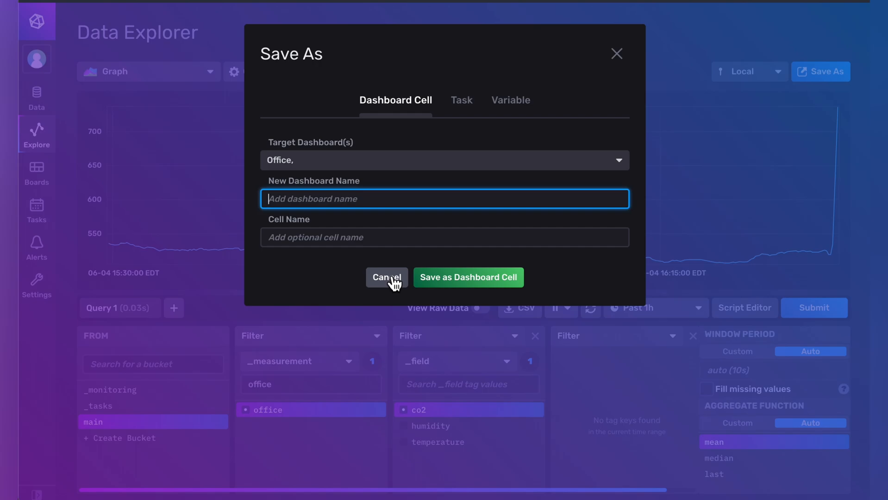
text(S)
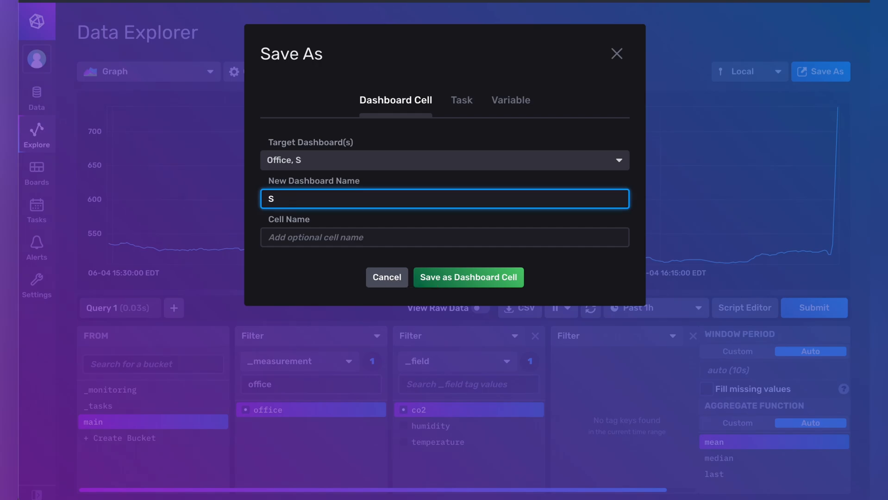
text(ensors)
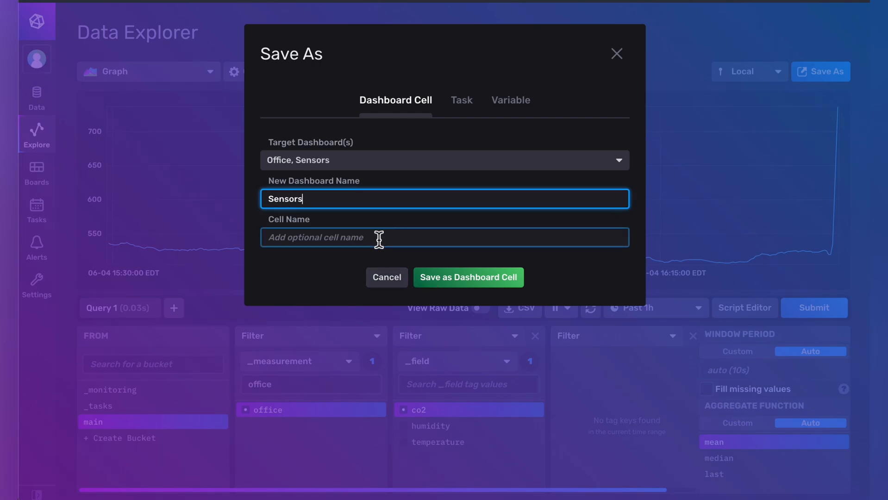
text(CO2)
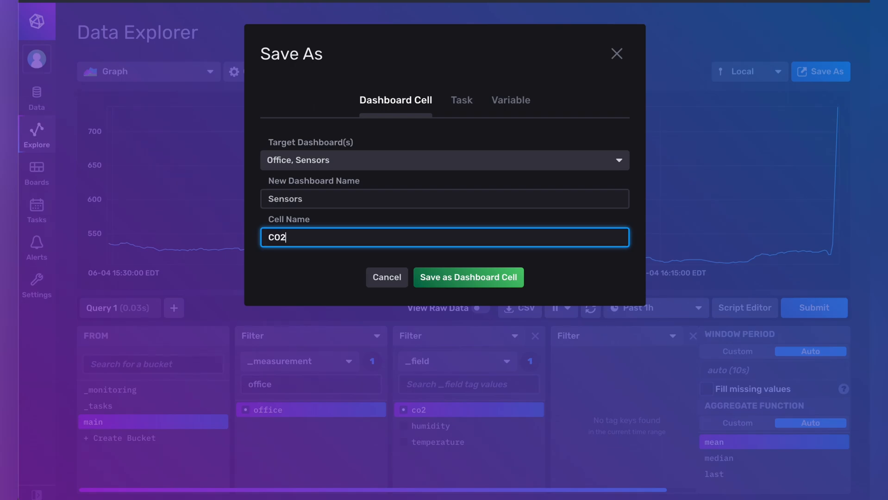
click(467, 276)
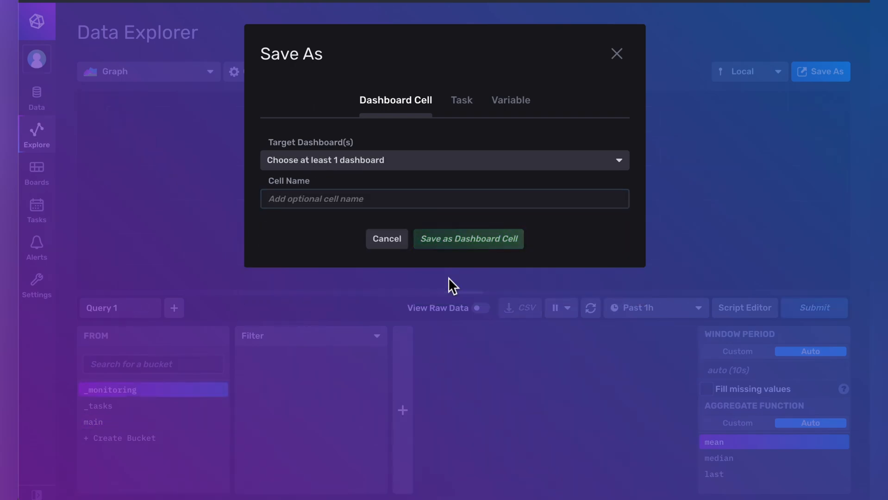
Step: View the new Sensors dashboard showing the CO2 office graph cell
click(467, 239)
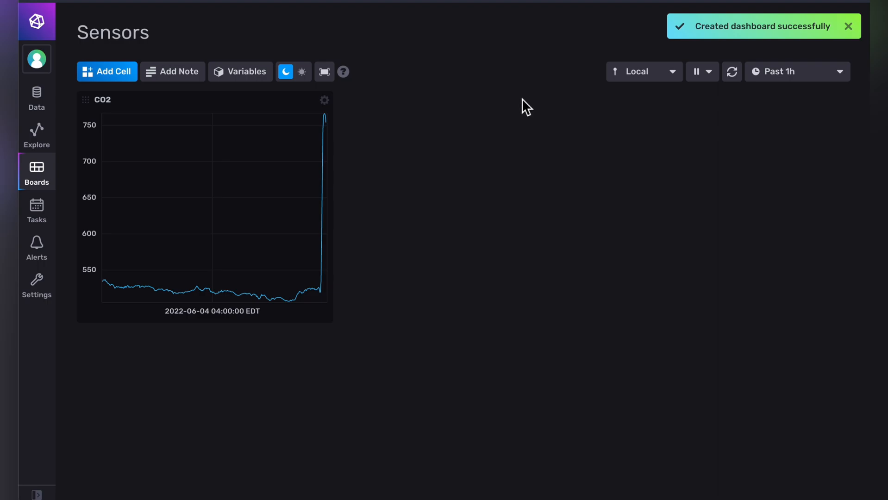
mouse_move(451, 100)
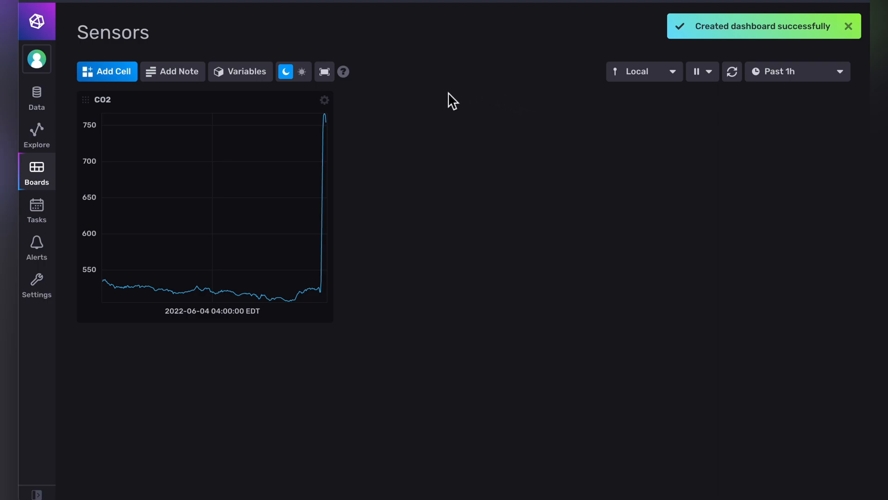